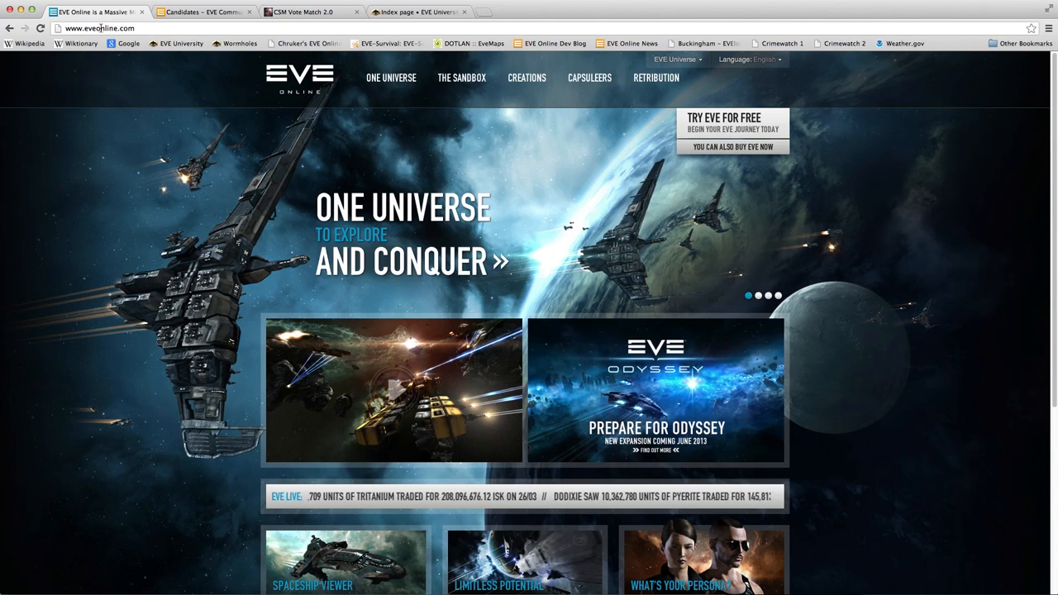
# - Go from the main EVE Online site to the Community site and show its Community menu
pyautogui.click(676, 59)
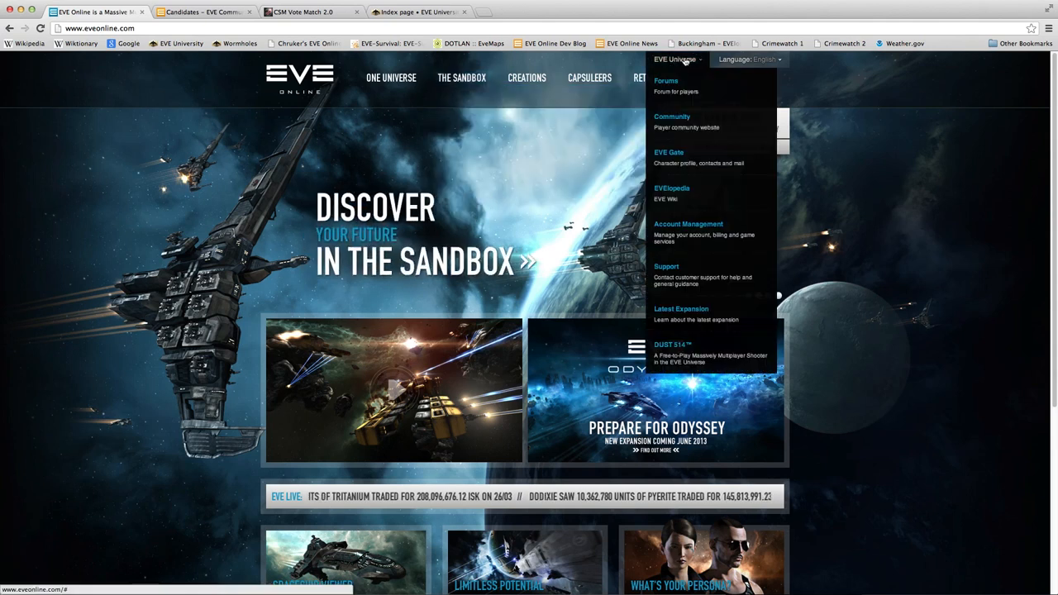
pyautogui.click(672, 116)
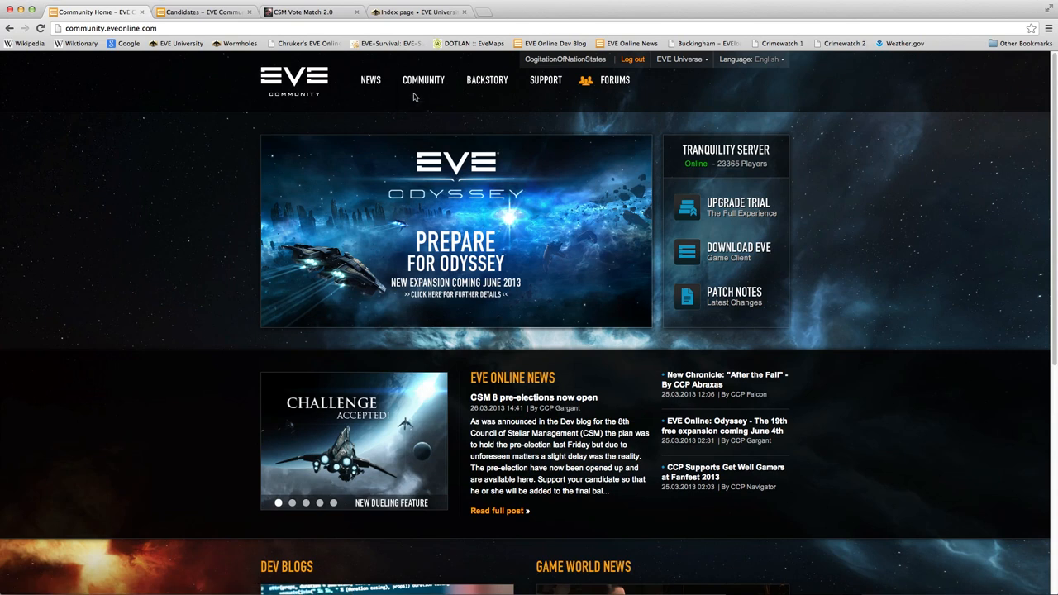
pyautogui.click(423, 80)
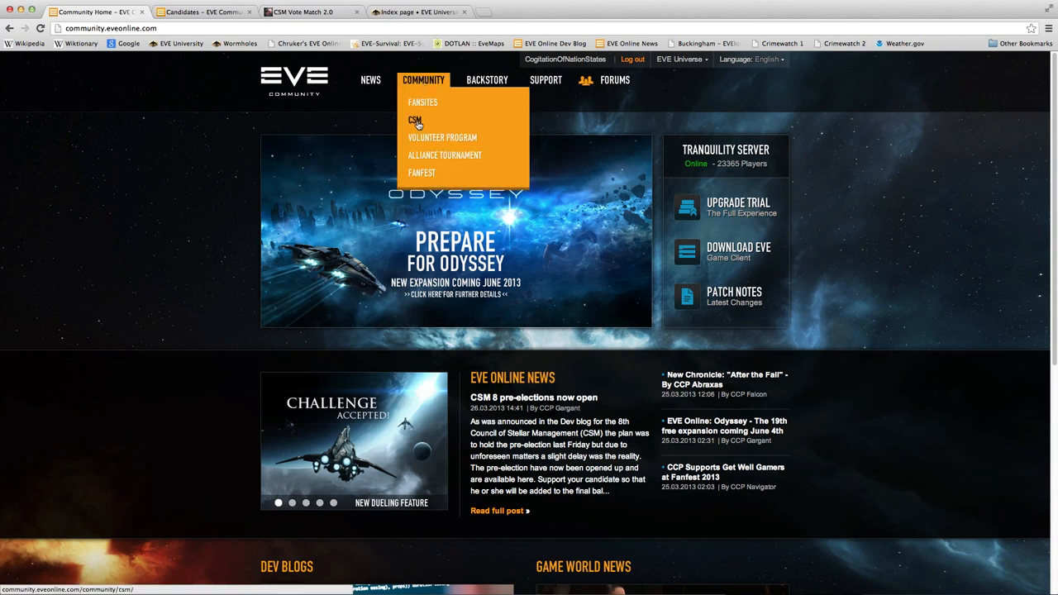
# - Read the Council of Stellar Management page down to its View Candidates section
pyautogui.click(413, 119)
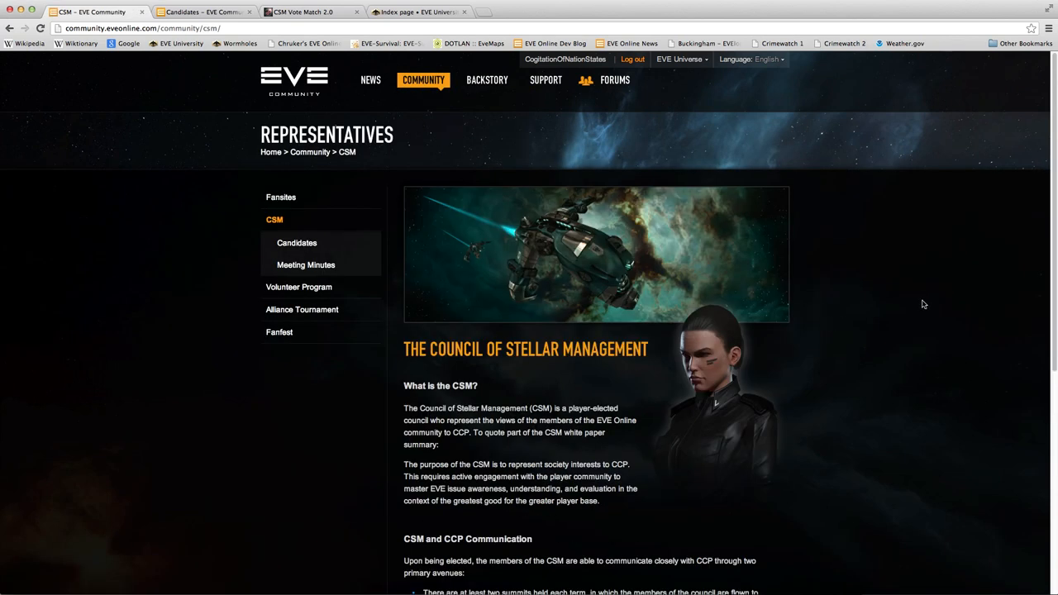
pyautogui.scroll(-3)
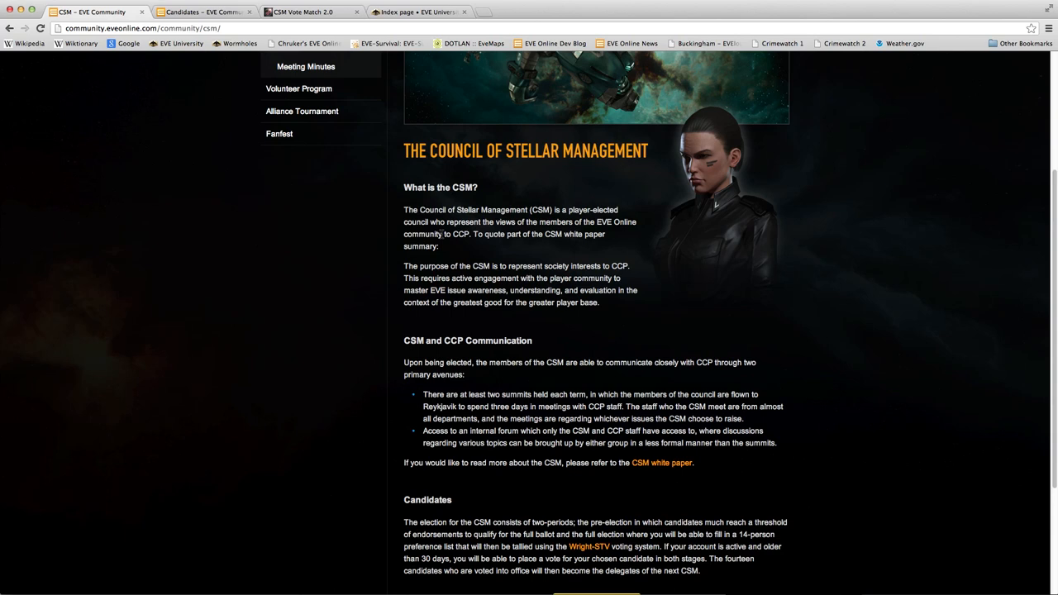
pyautogui.moveTo(892, 233)
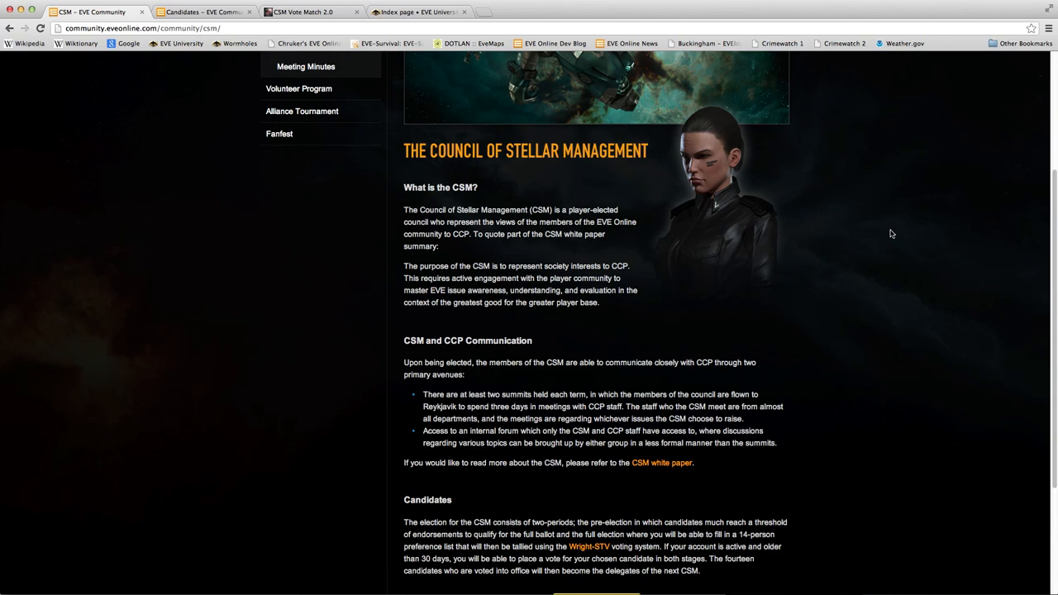
pyautogui.scroll(-3)
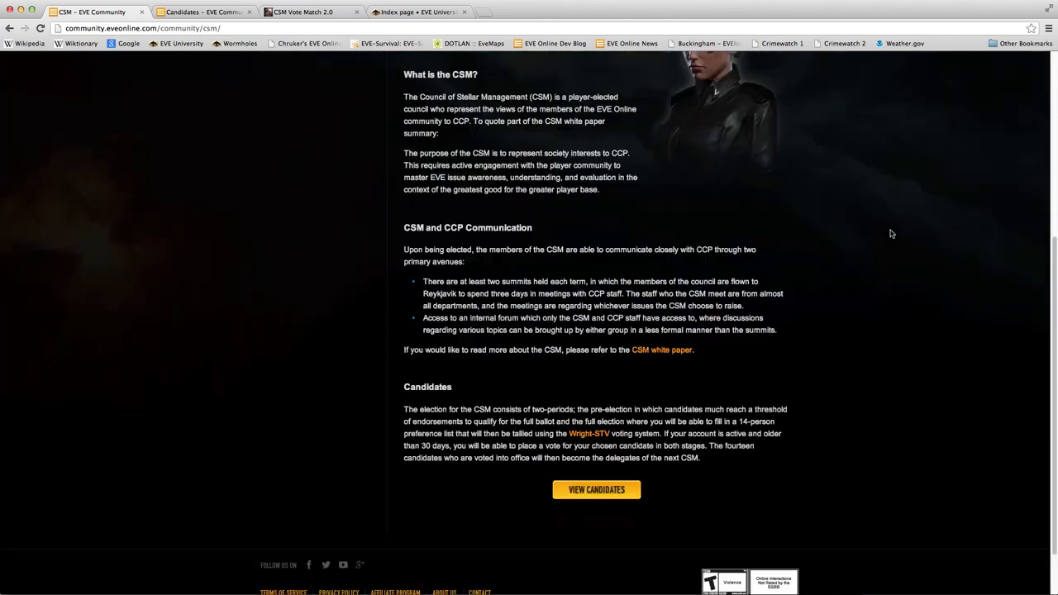
pyautogui.scroll(3)
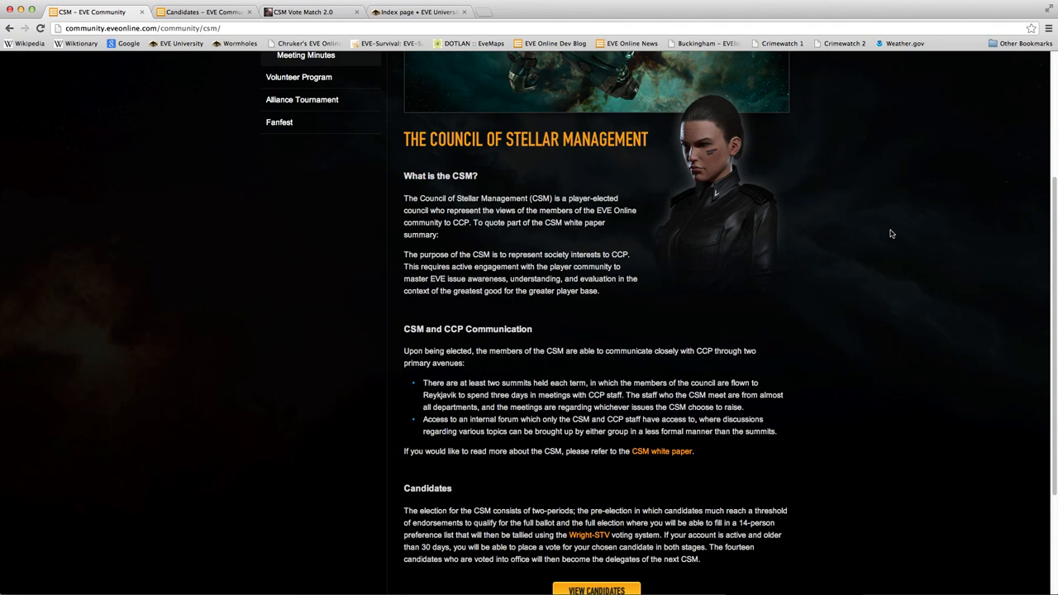
pyautogui.scroll(-3)
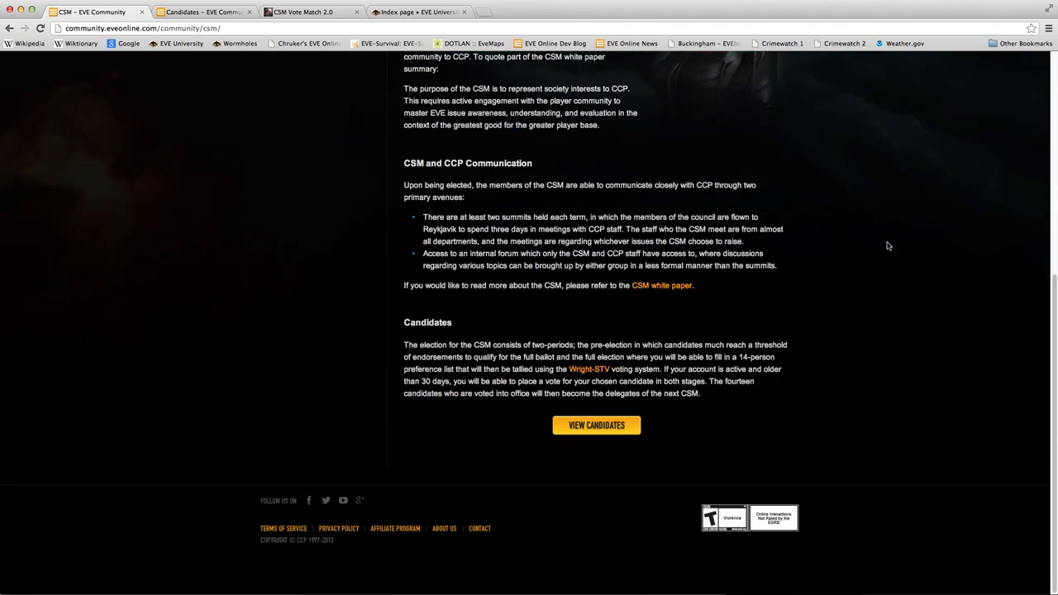
pyautogui.moveTo(881, 255)
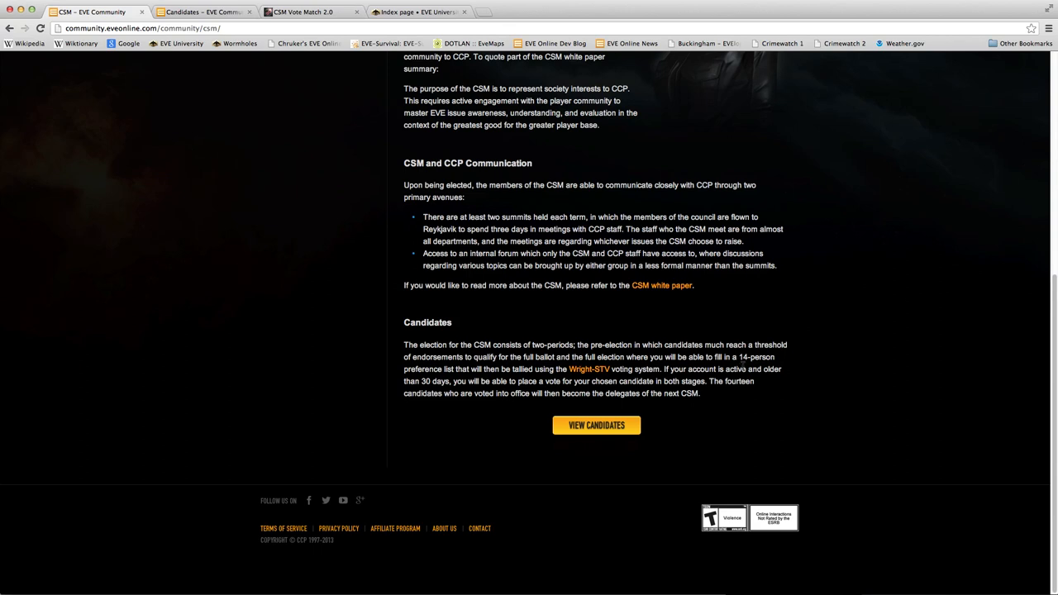
pyautogui.moveTo(725, 339)
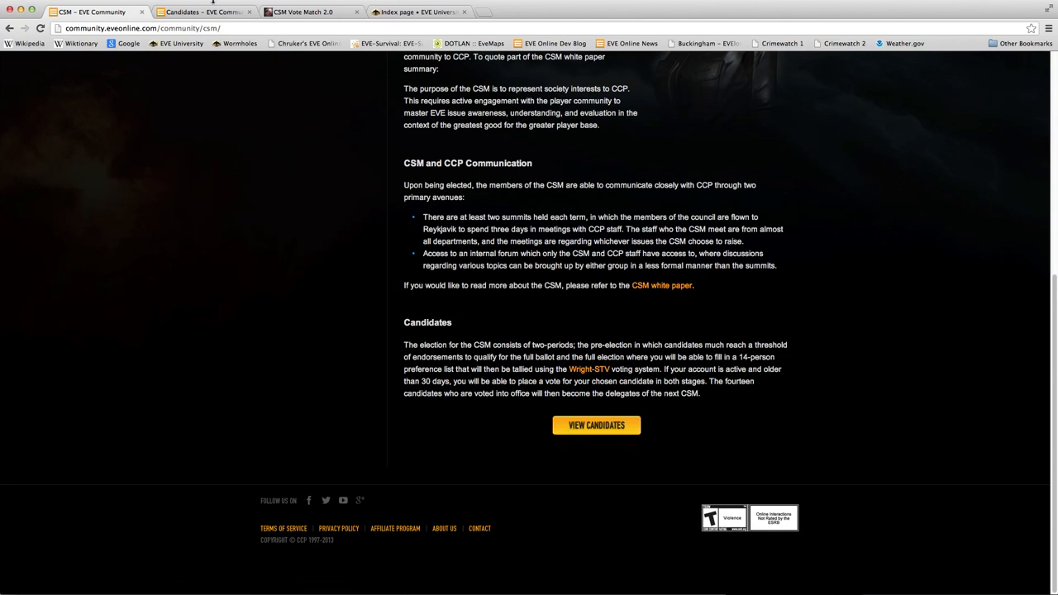
pyautogui.moveTo(202, 11)
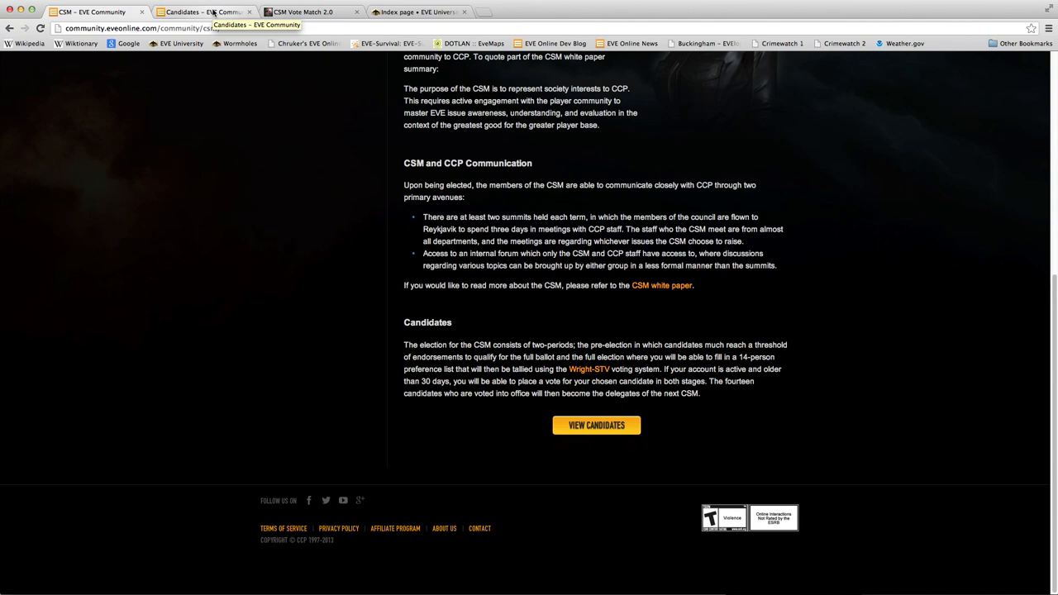
# - Switch to the Candidates tab and scroll through the first stretch of candidate profiles
pyautogui.click(595, 425)
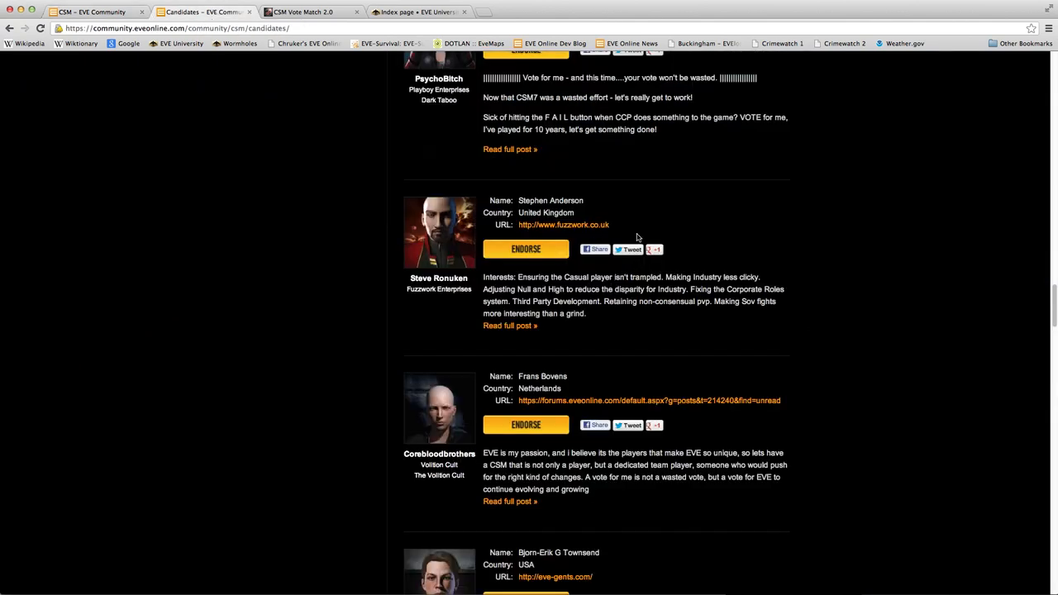
pyautogui.scroll(3)
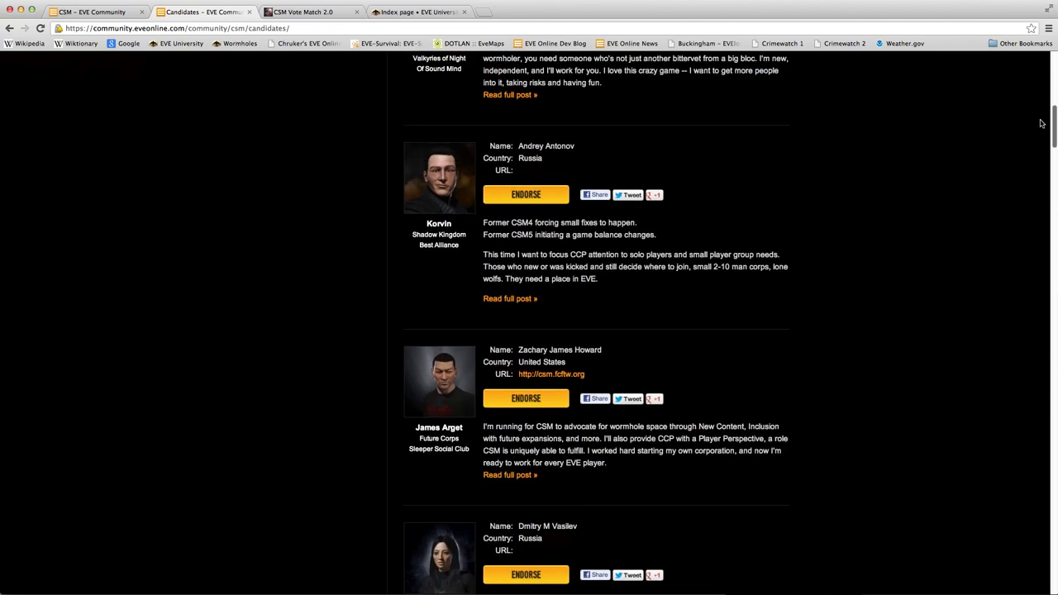
pyautogui.scroll(-3)
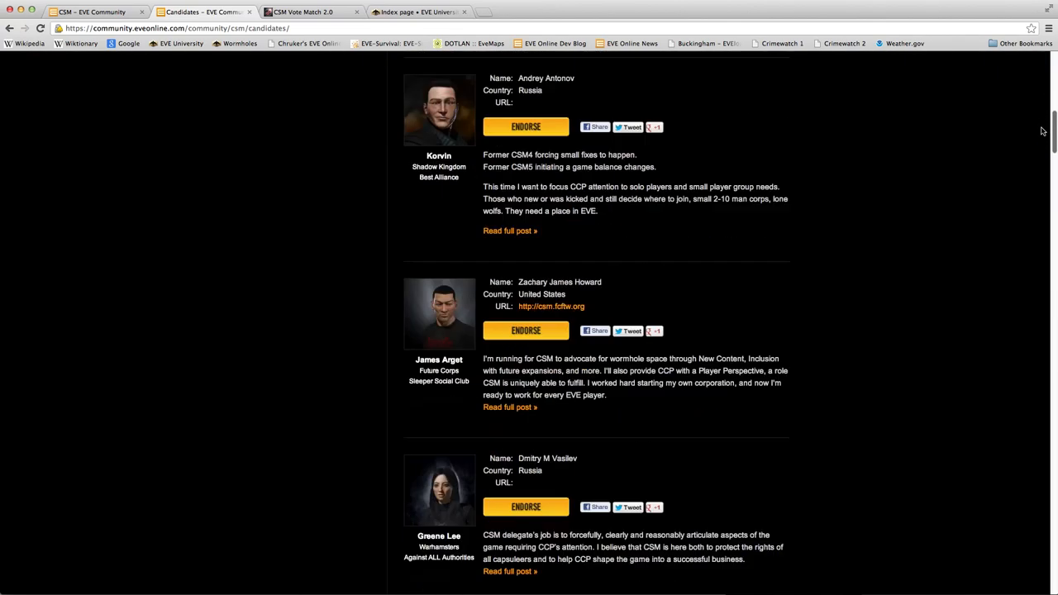
pyautogui.scroll(-3)
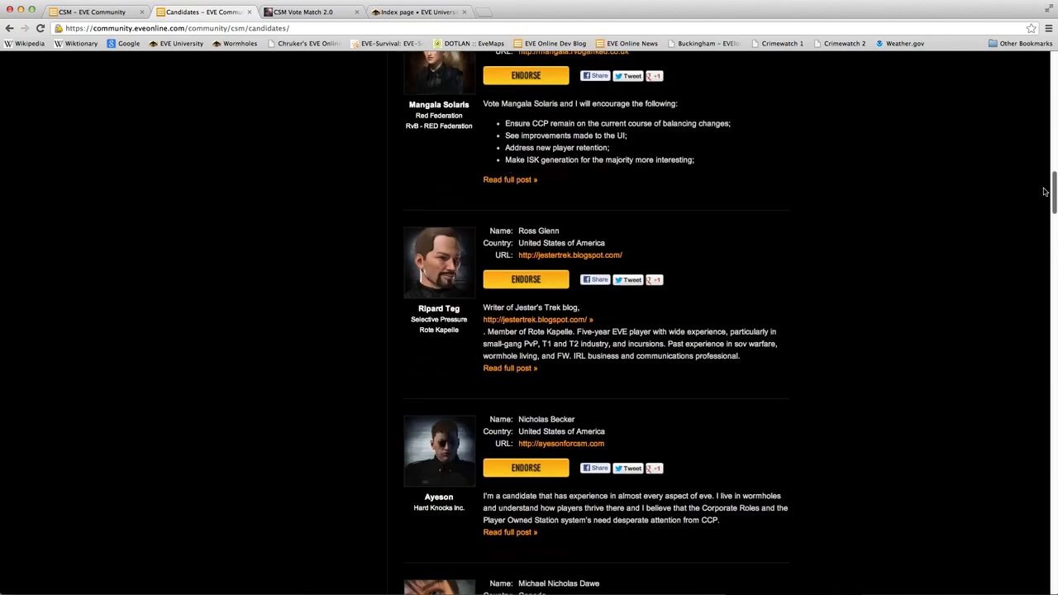
pyautogui.scroll(-3)
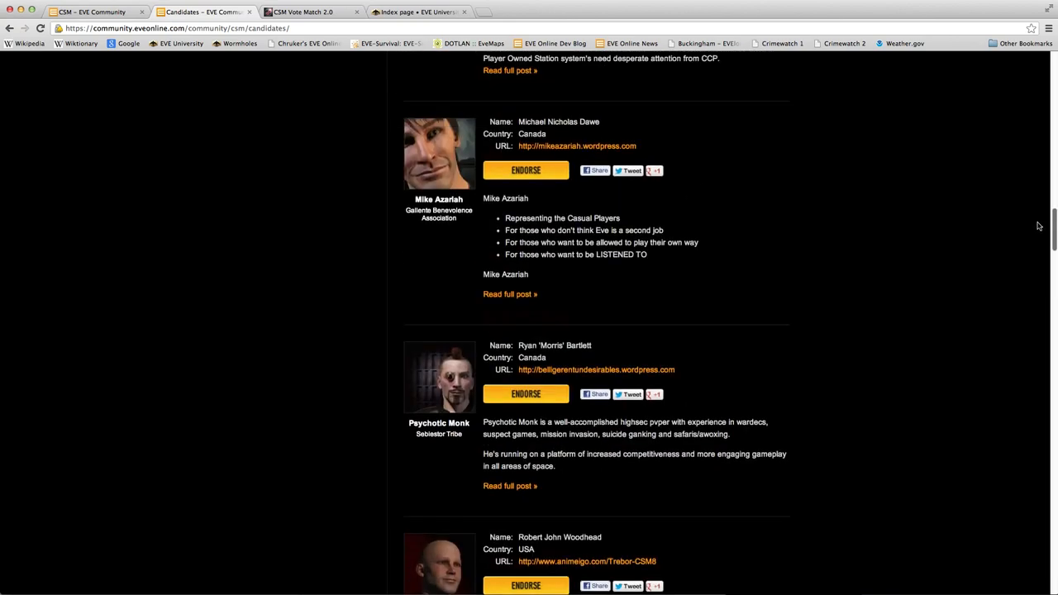
pyautogui.scroll(-3)
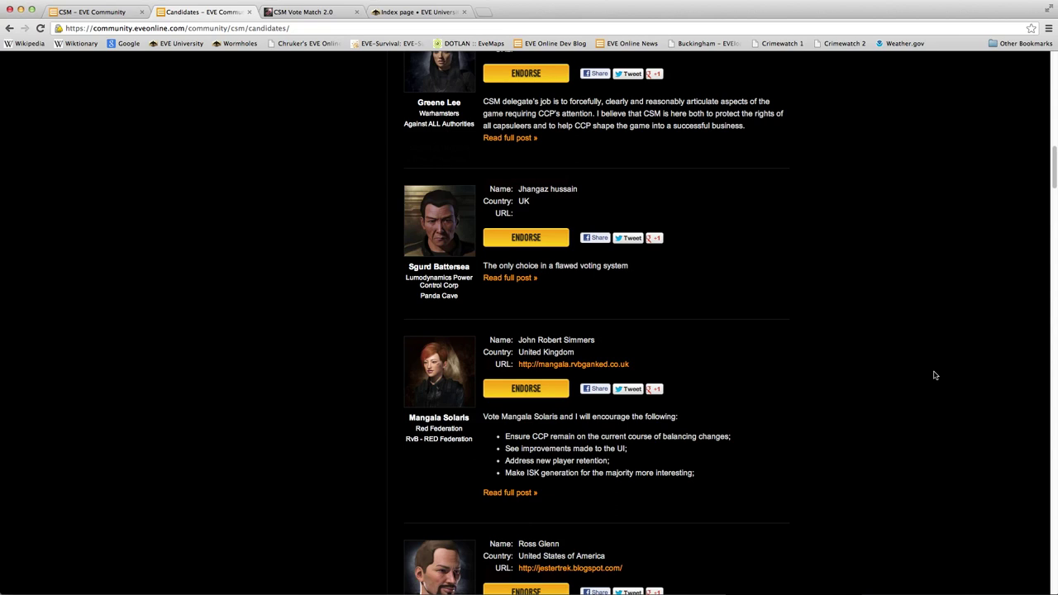
pyautogui.moveTo(304, 12)
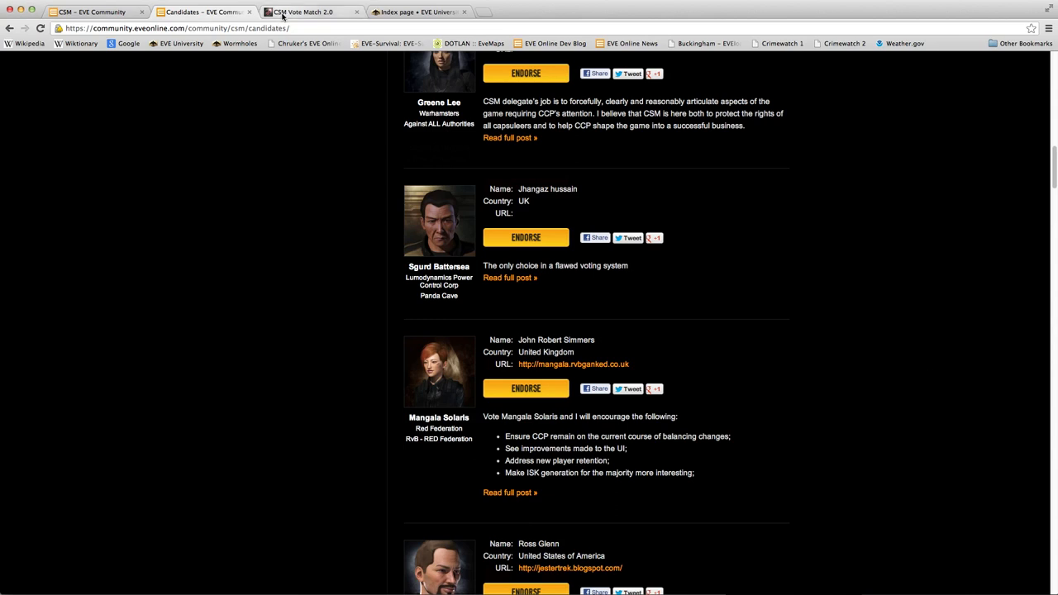
# - Continue scrolling through the remaining CSM candidate profiles
pyautogui.scroll(3)
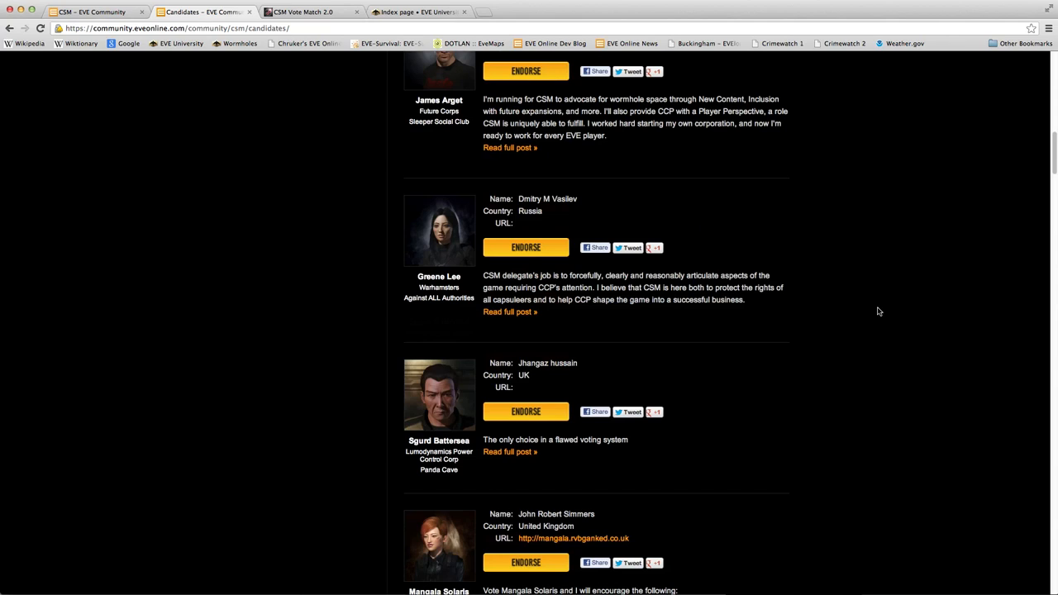
pyautogui.scroll(-3)
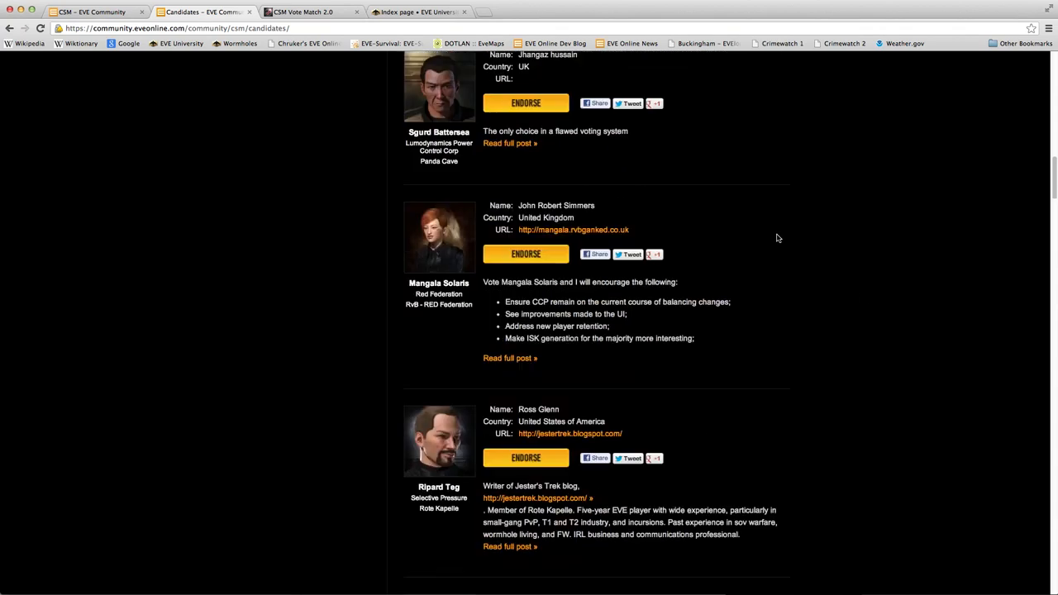
pyautogui.scroll(-3)
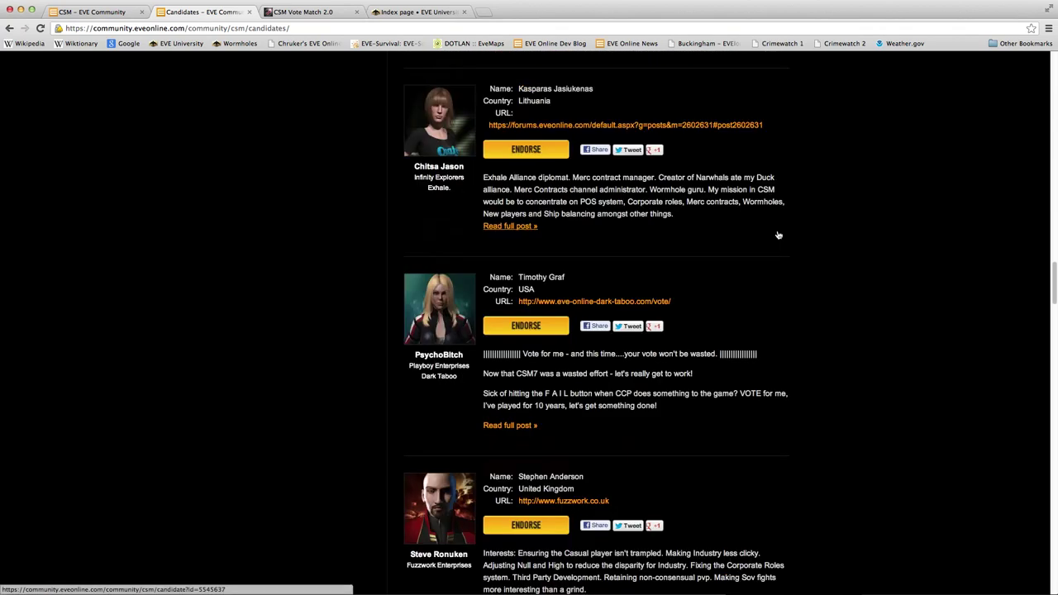
pyautogui.scroll(-3)
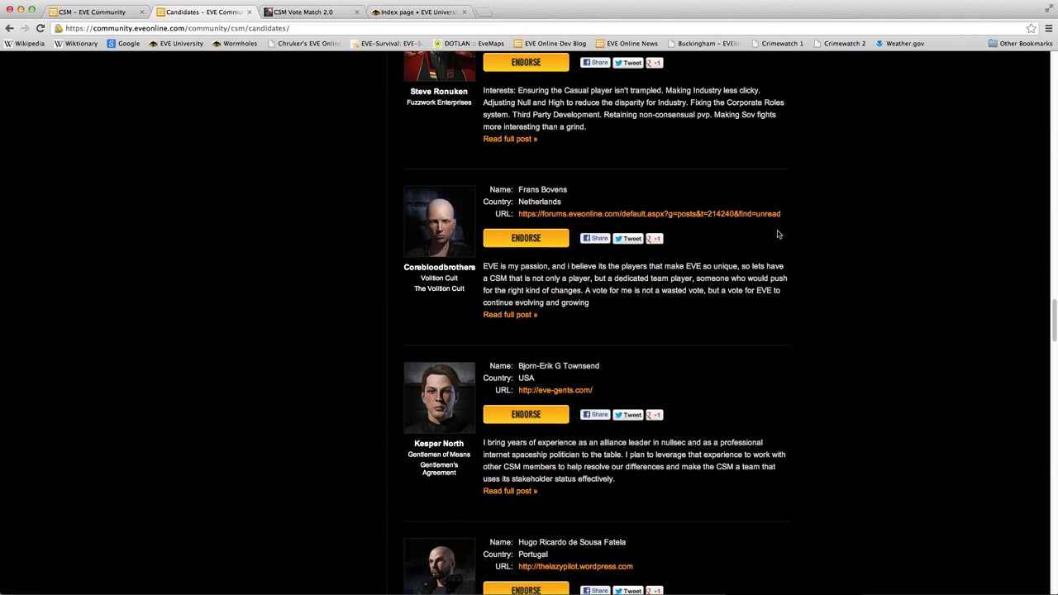
pyautogui.moveTo(290, 189)
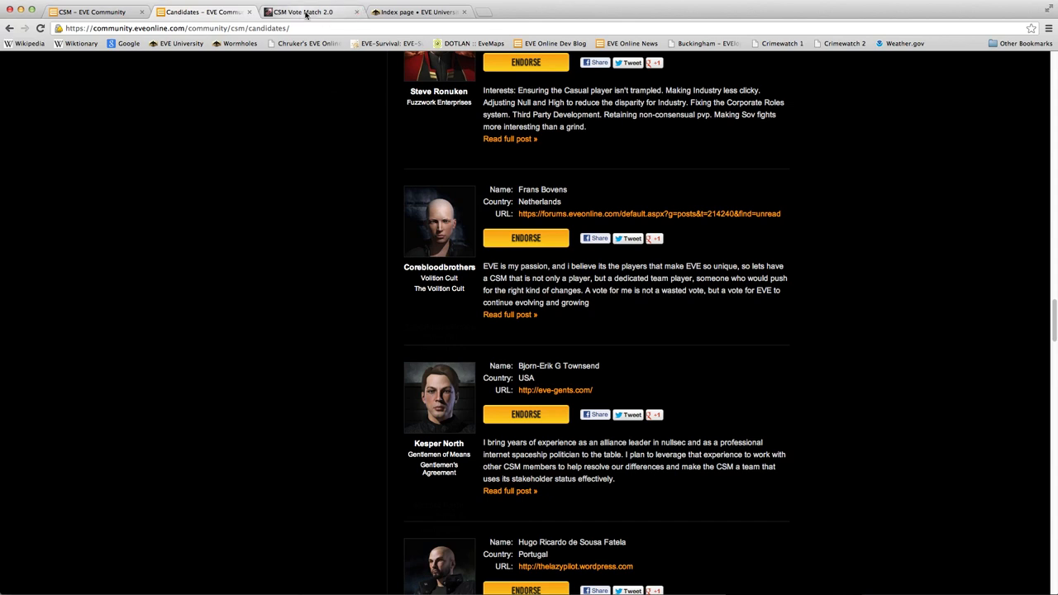
# - Browse the Vote Match 2.0 candidate cards with portraits and corporations, then return near the top
pyautogui.click(312, 12)
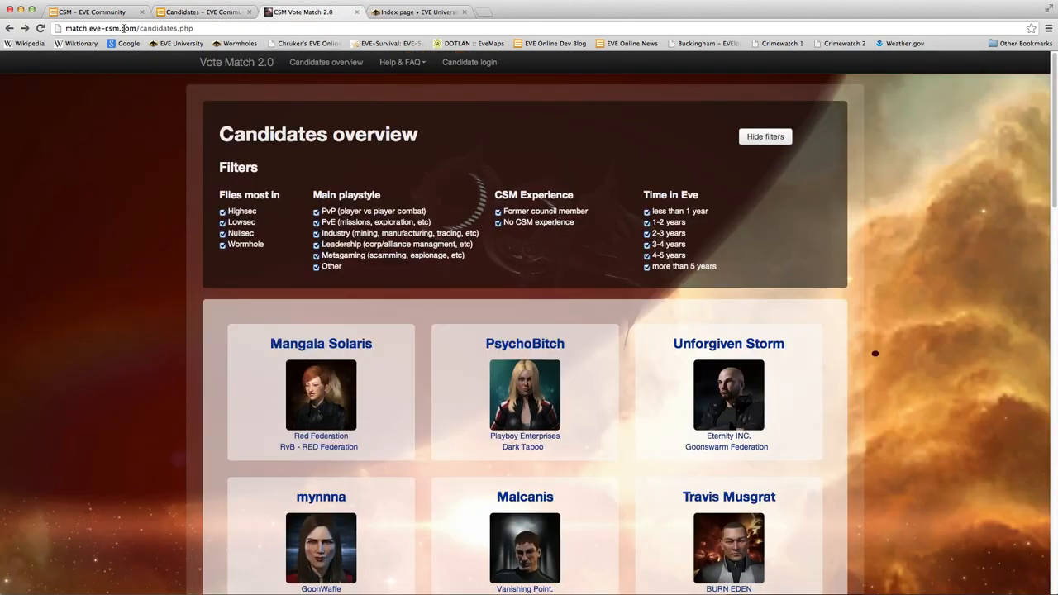
pyautogui.moveTo(890, 235)
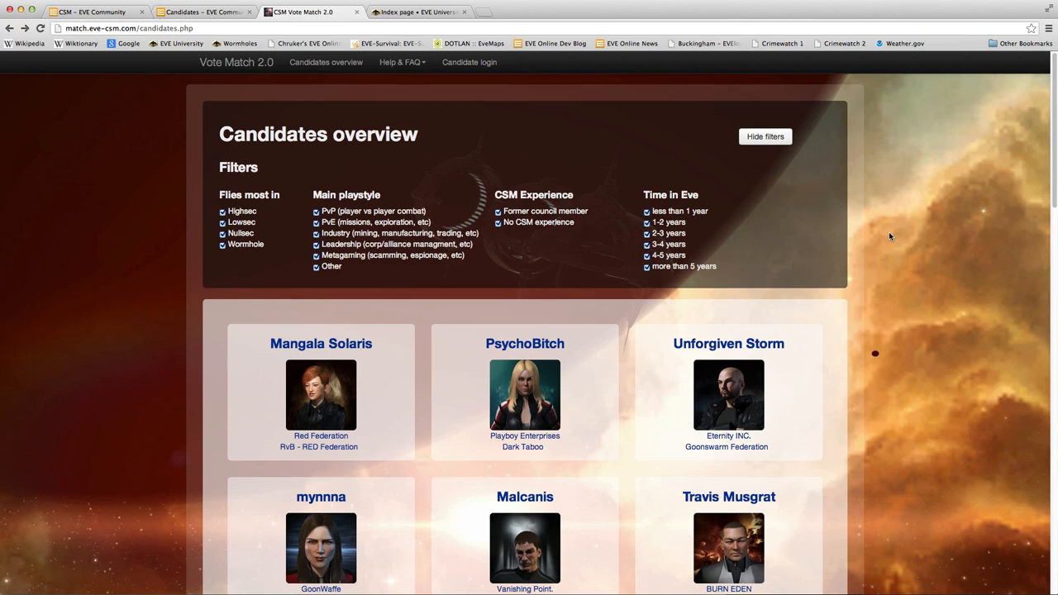
pyautogui.scroll(-3)
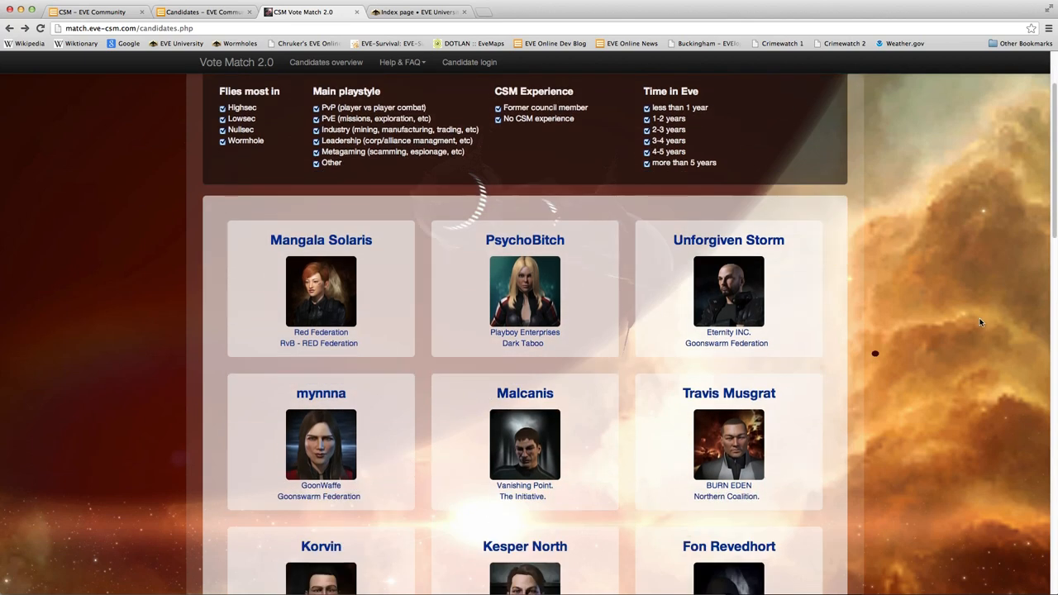
pyautogui.scroll(-3)
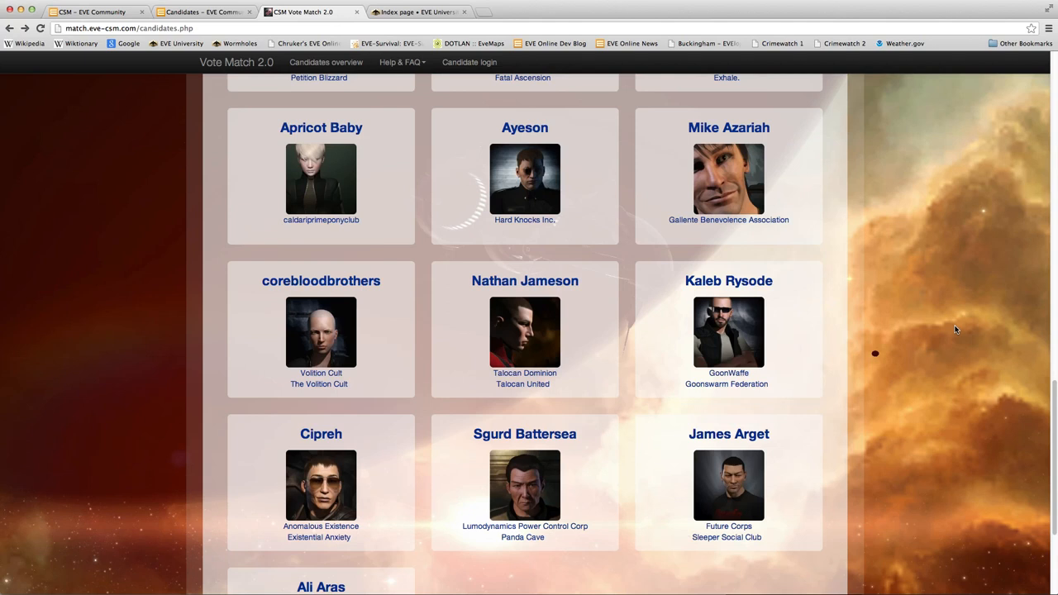
pyautogui.scroll(-3)
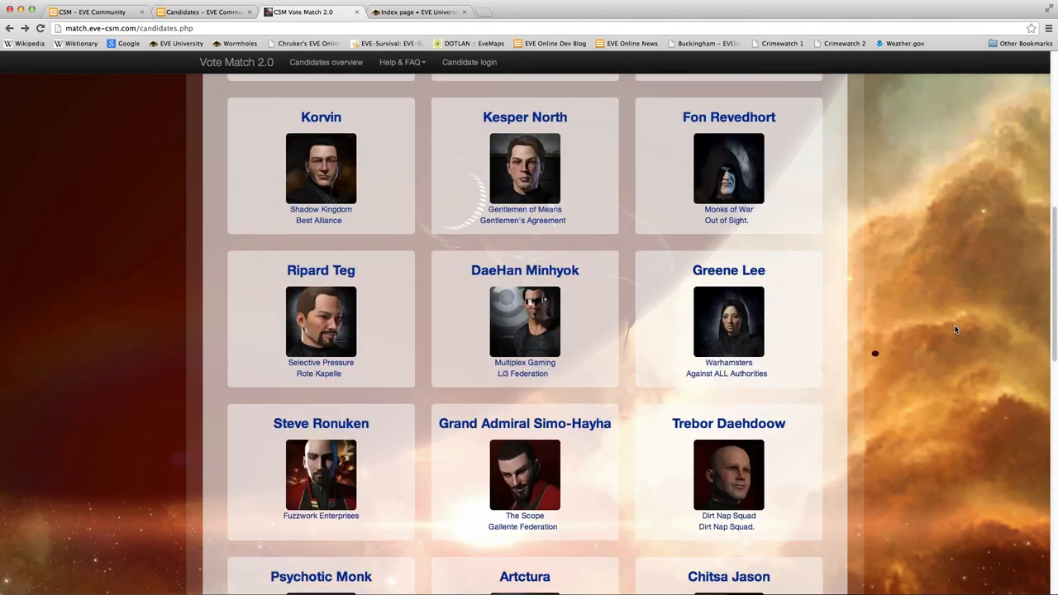
pyautogui.scroll(3)
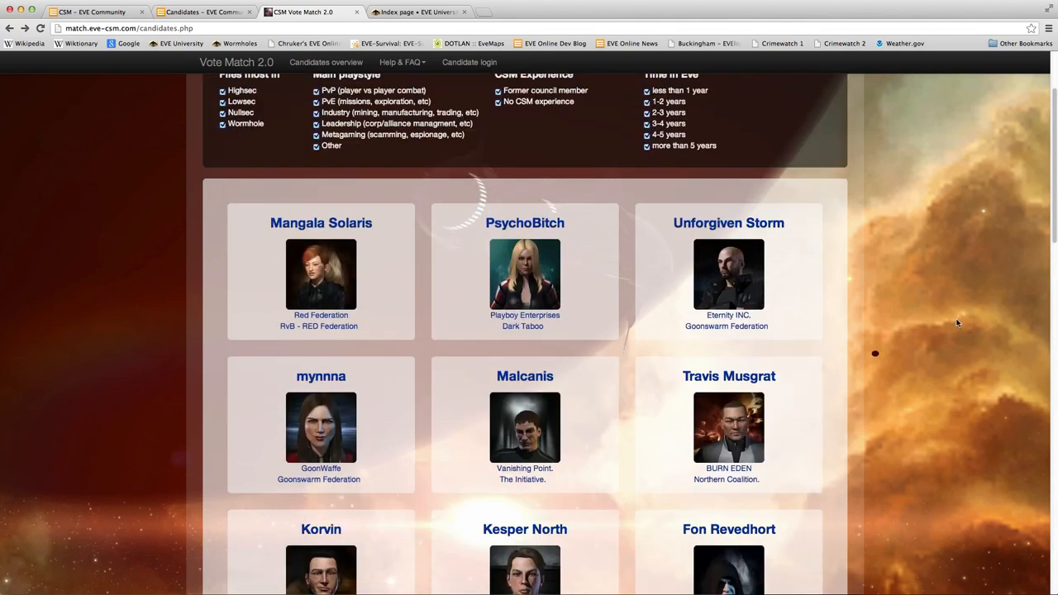
pyautogui.moveTo(426, 6)
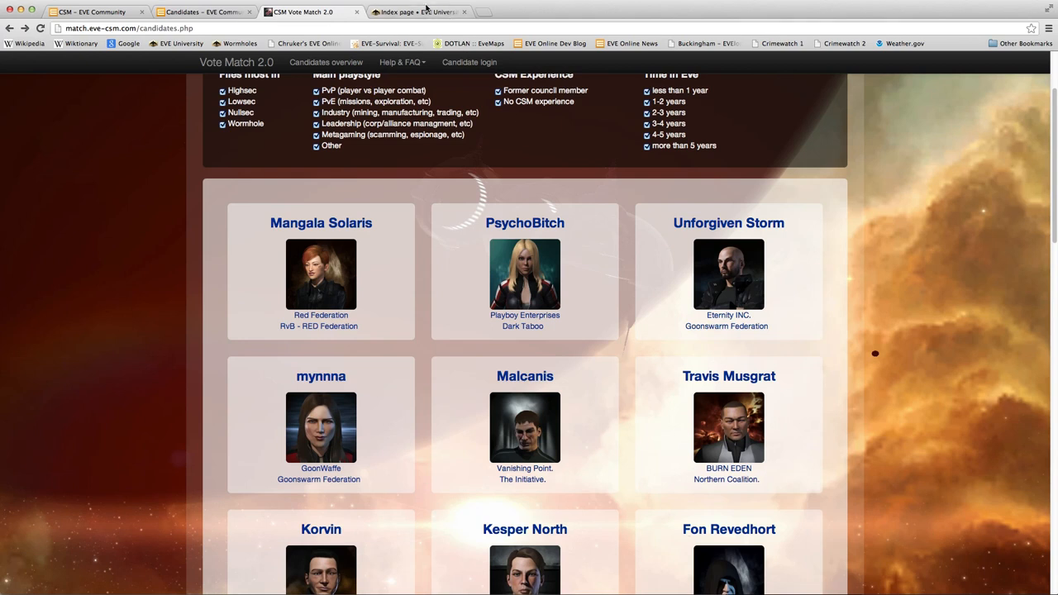
pyautogui.moveTo(422, 12)
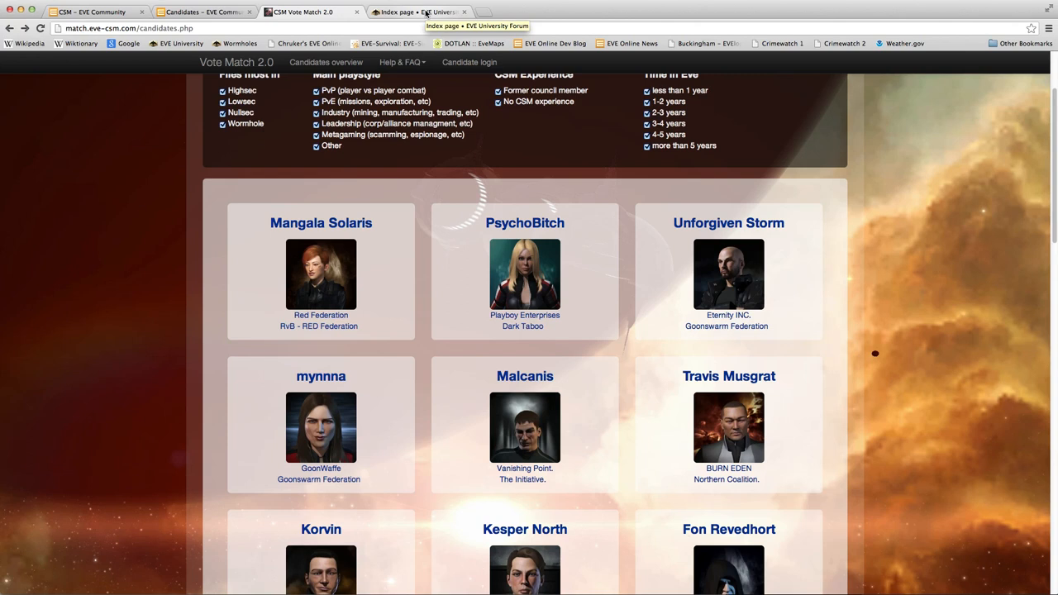
# - Scroll the EVE University Forum index down to the Events and Education boards
pyautogui.click(416, 11)
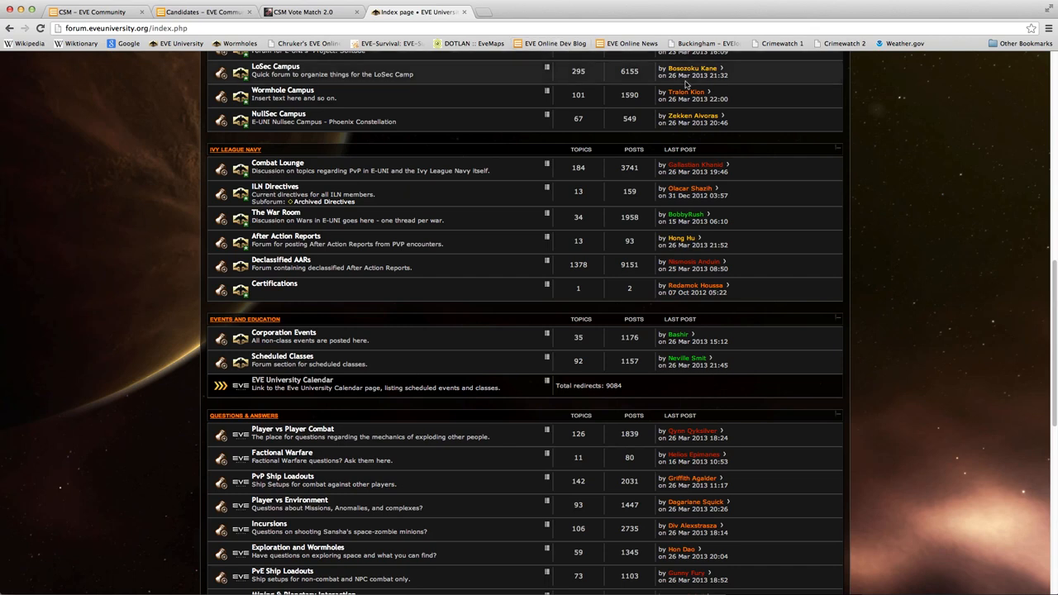
pyautogui.moveTo(921, 240)
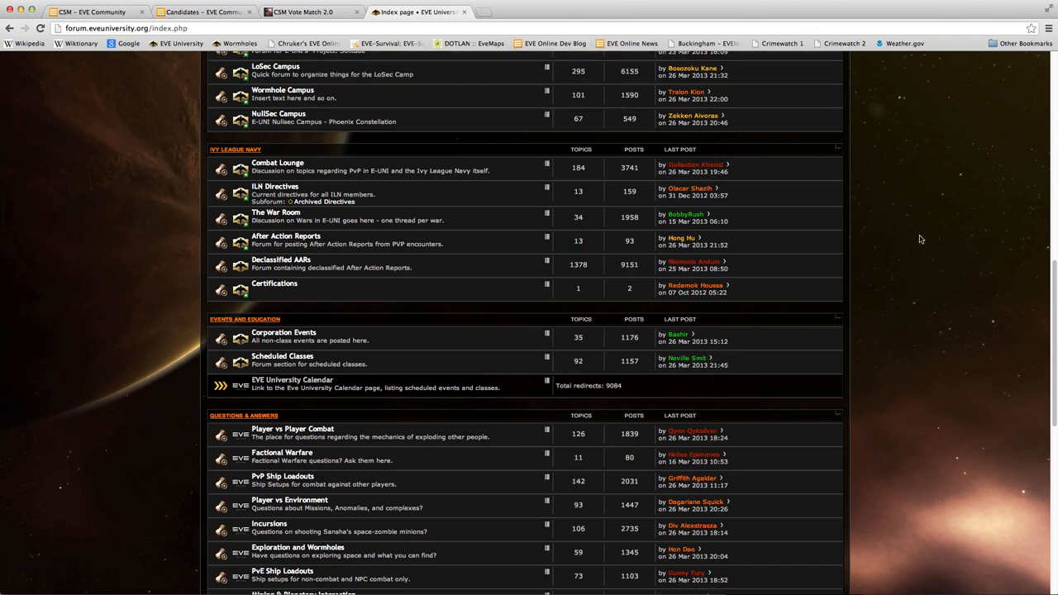
pyautogui.moveTo(790, 347)
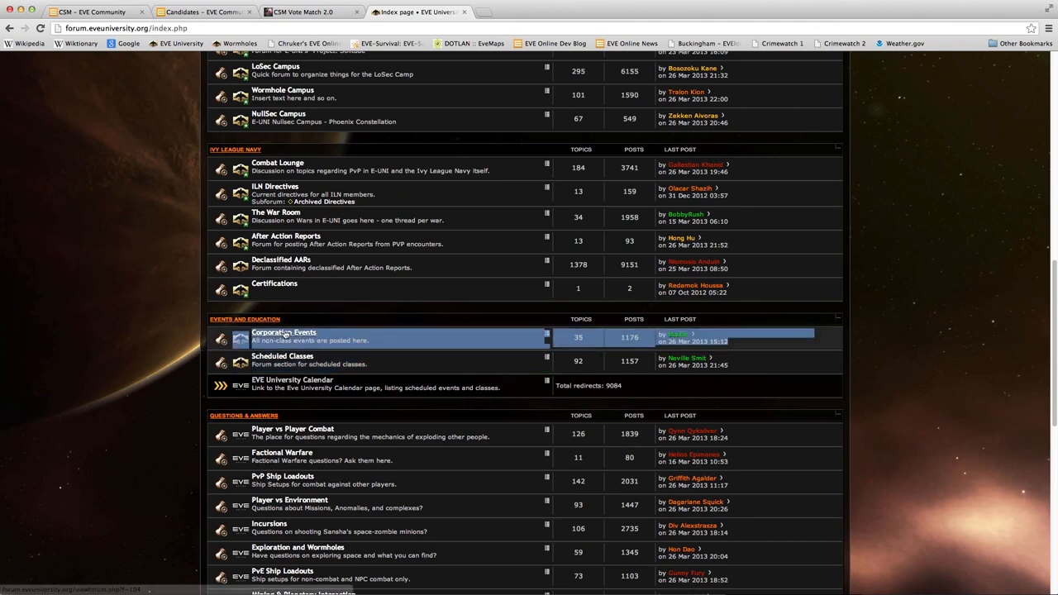
pyautogui.moveTo(404, 341)
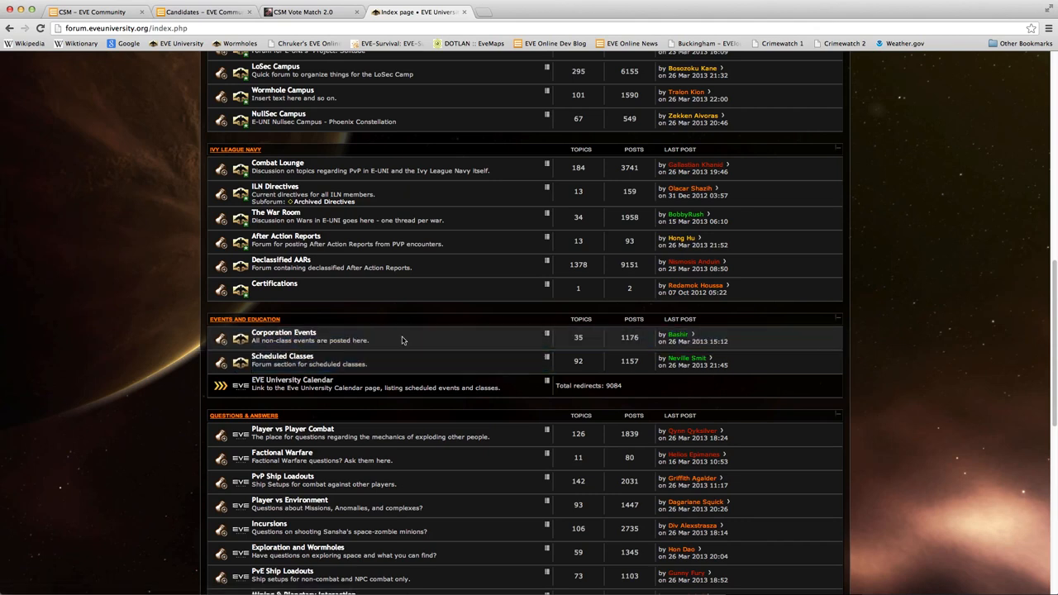
pyautogui.scroll(3)
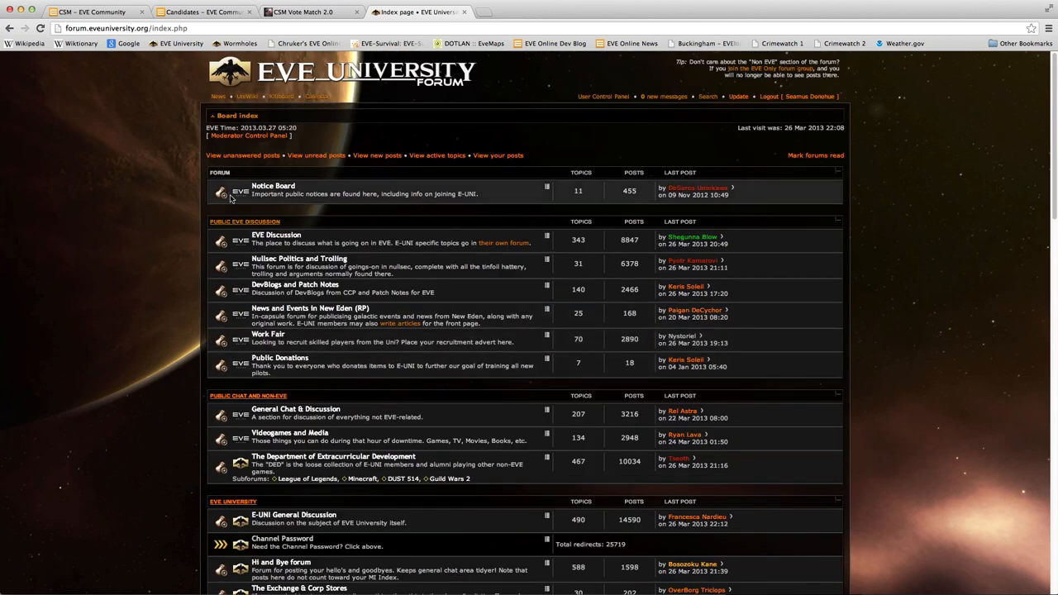
pyautogui.scroll(-3)
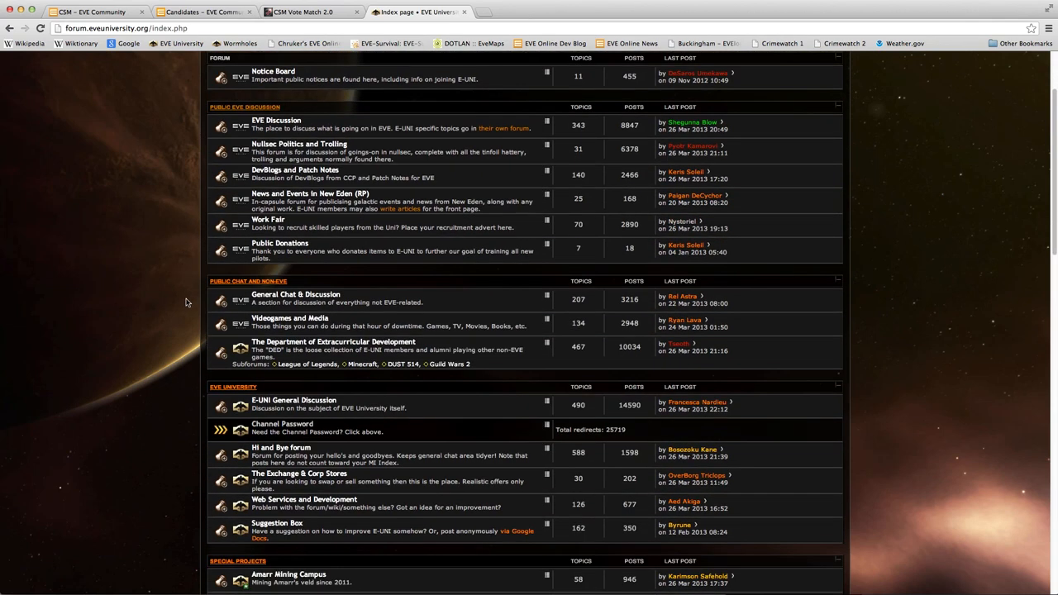
pyautogui.scroll(-3)
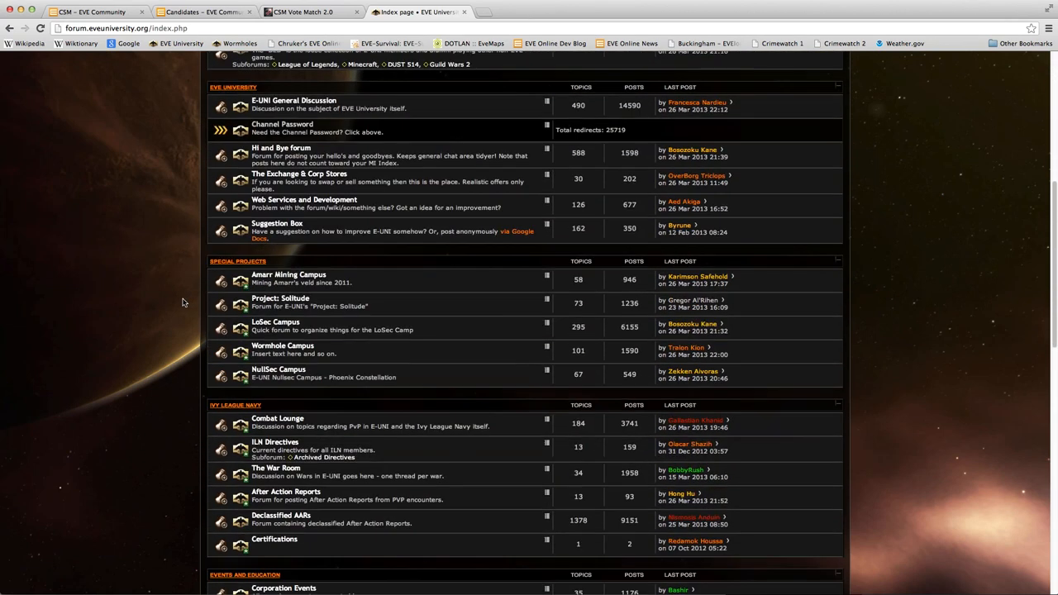
pyautogui.scroll(-3)
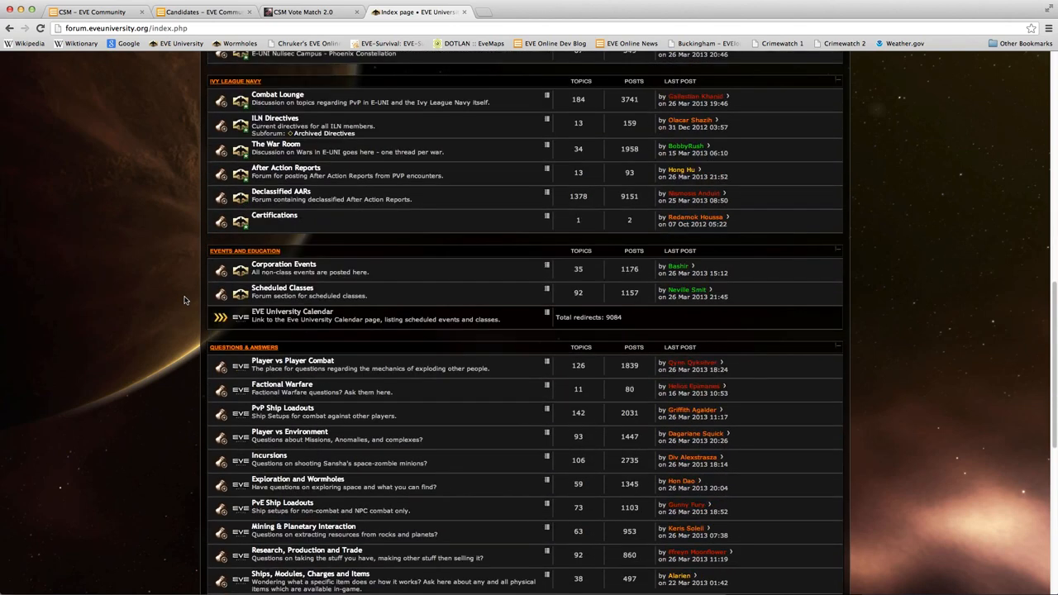
pyautogui.moveTo(251, 248)
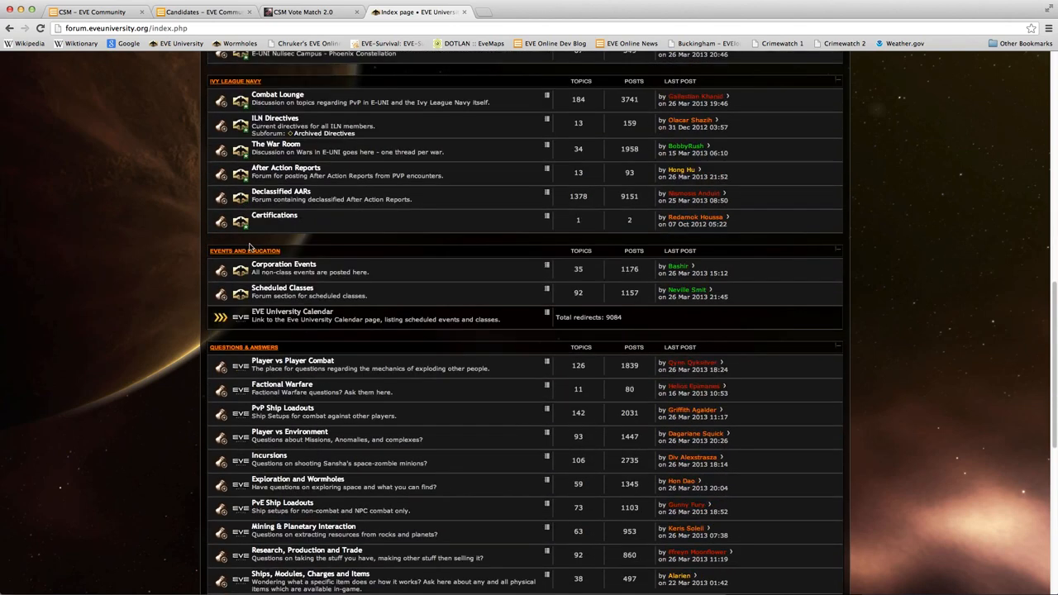
pyautogui.moveTo(285, 268)
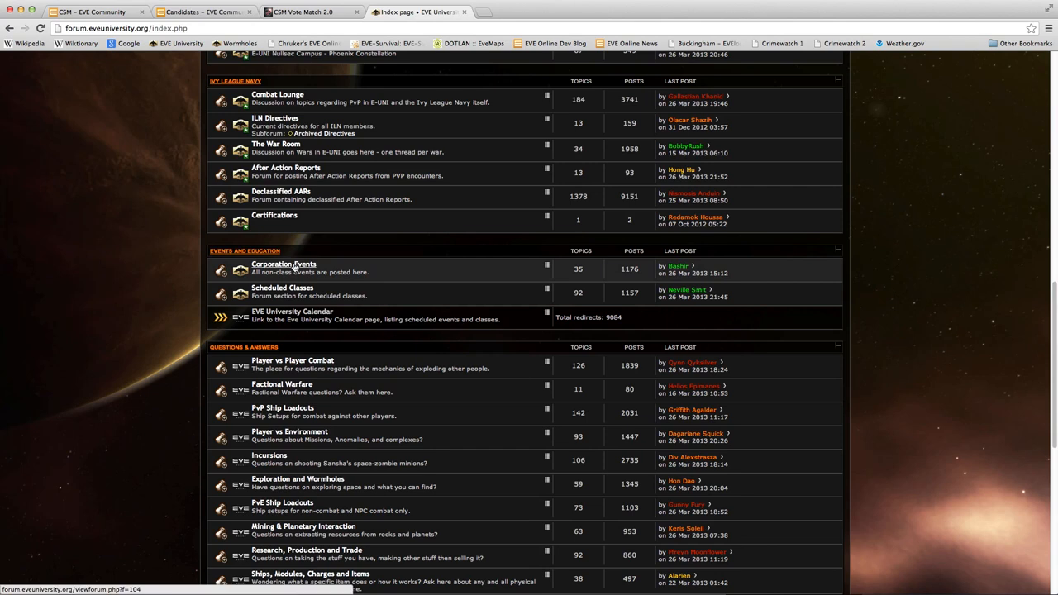
pyautogui.moveTo(294, 268)
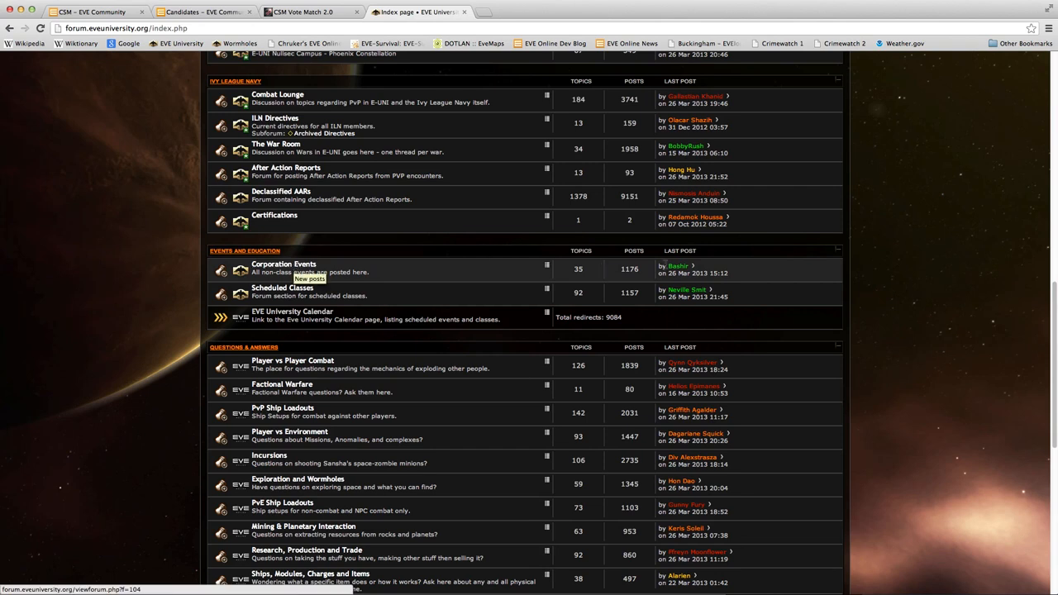
pyautogui.moveTo(1005, 263)
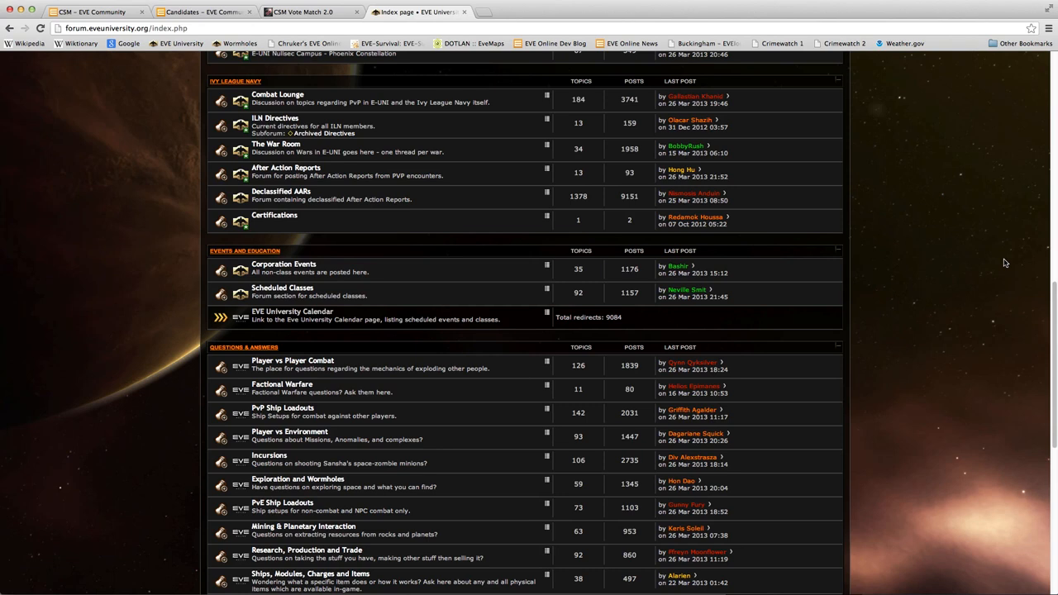
pyautogui.moveTo(875, 239)
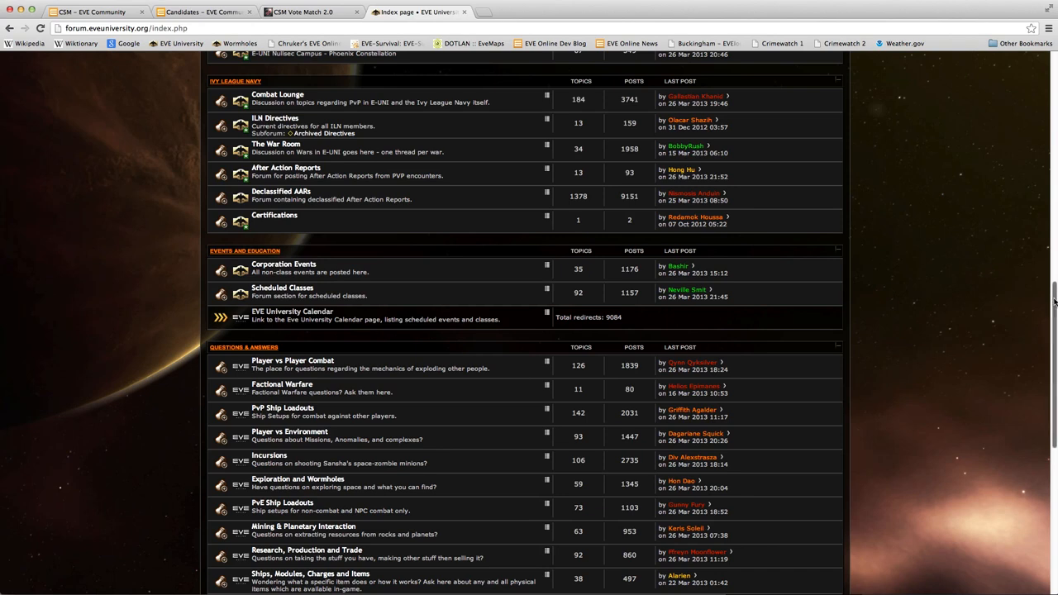
# - Scroll the forum index back to its top showing the Notice Board boards
pyautogui.scroll(3)
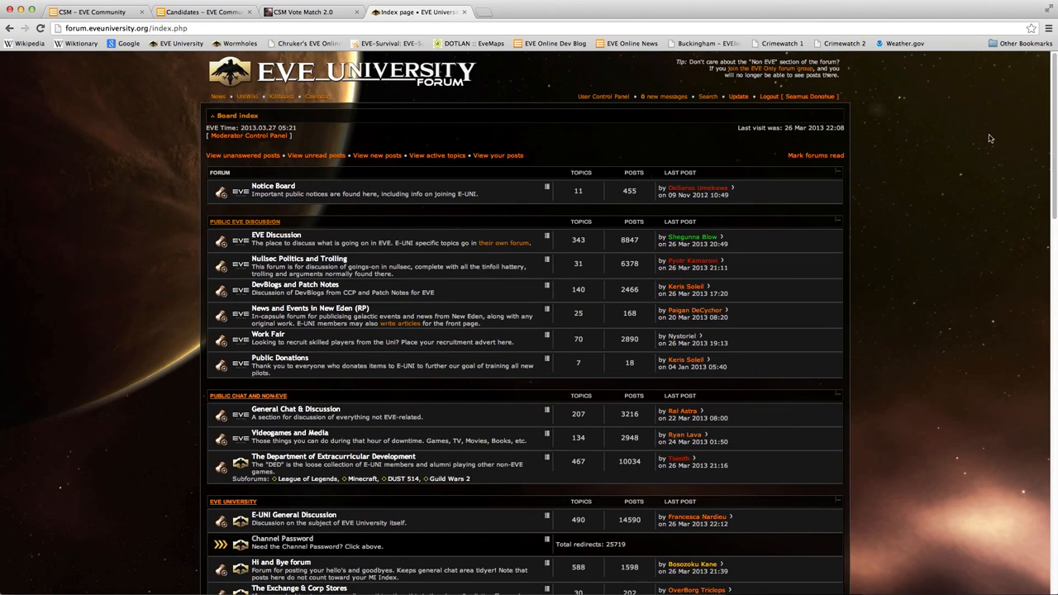
pyautogui.moveTo(235, 107)
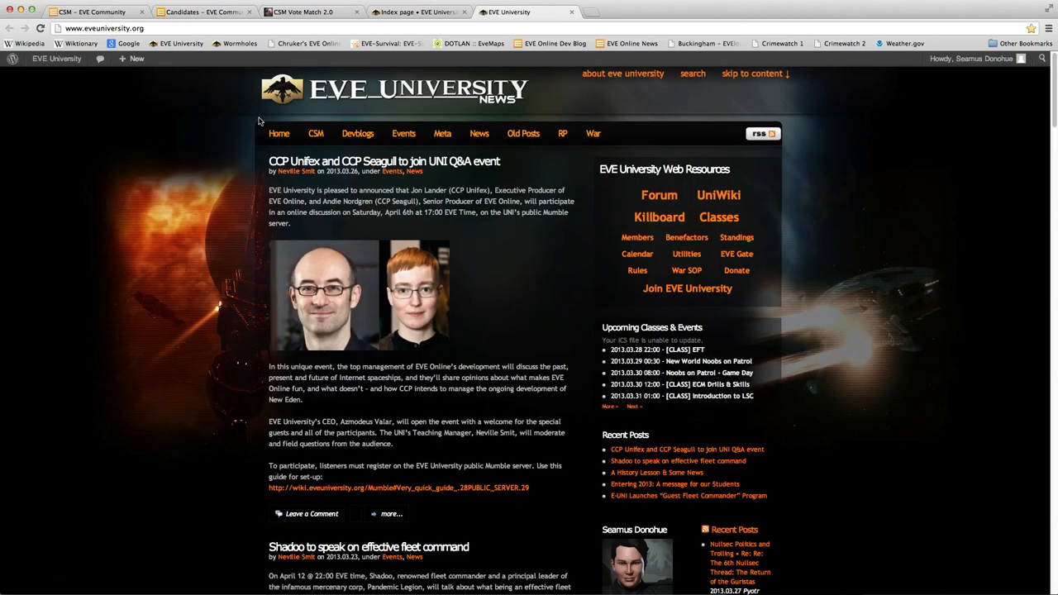
pyautogui.moveTo(189, 238)
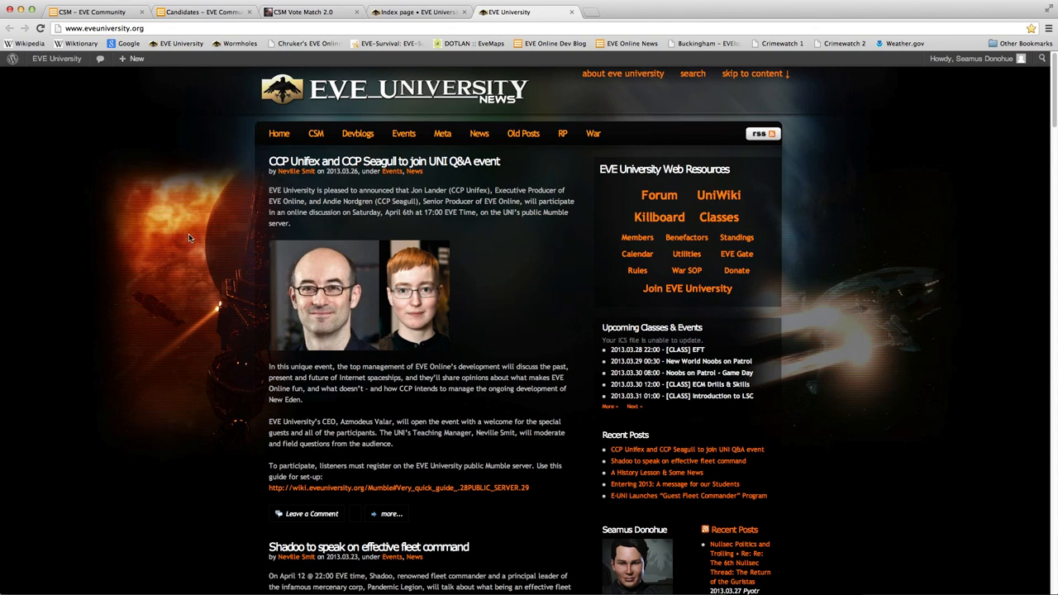
pyautogui.moveTo(188, 228)
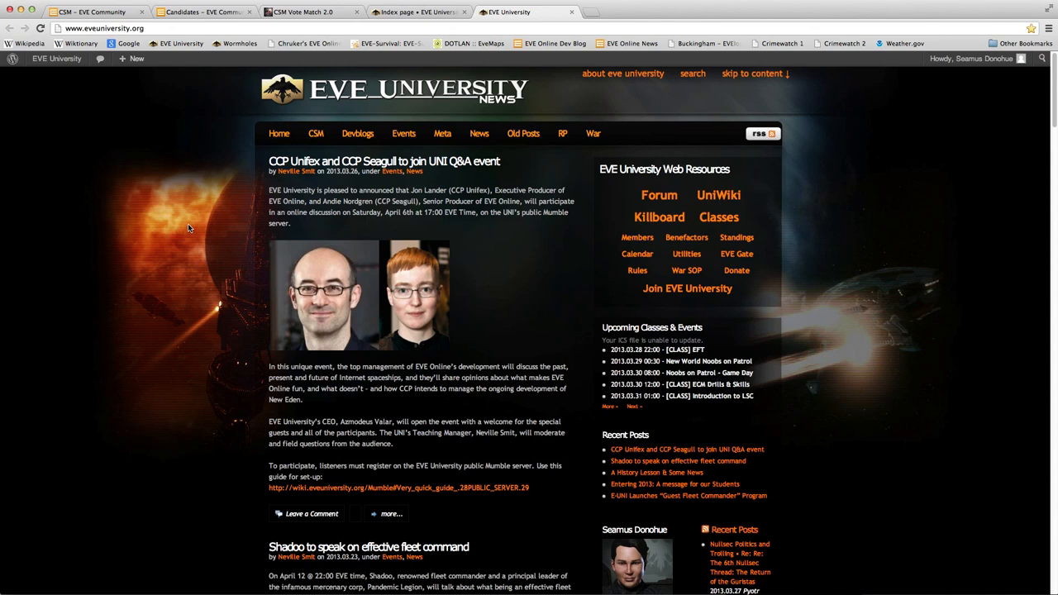
pyautogui.moveTo(440, 220)
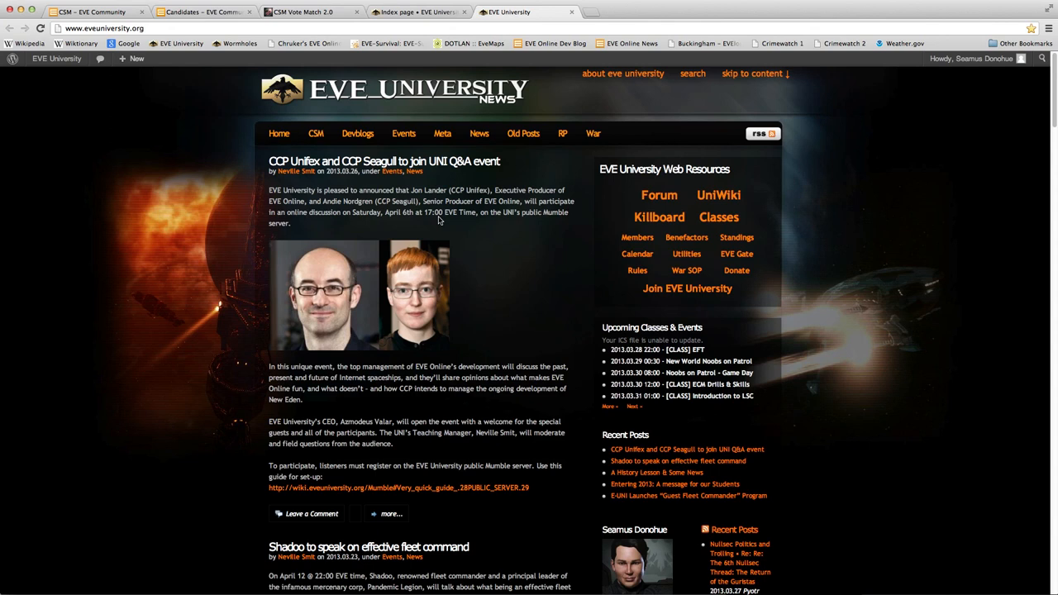
pyautogui.moveTo(477, 230)
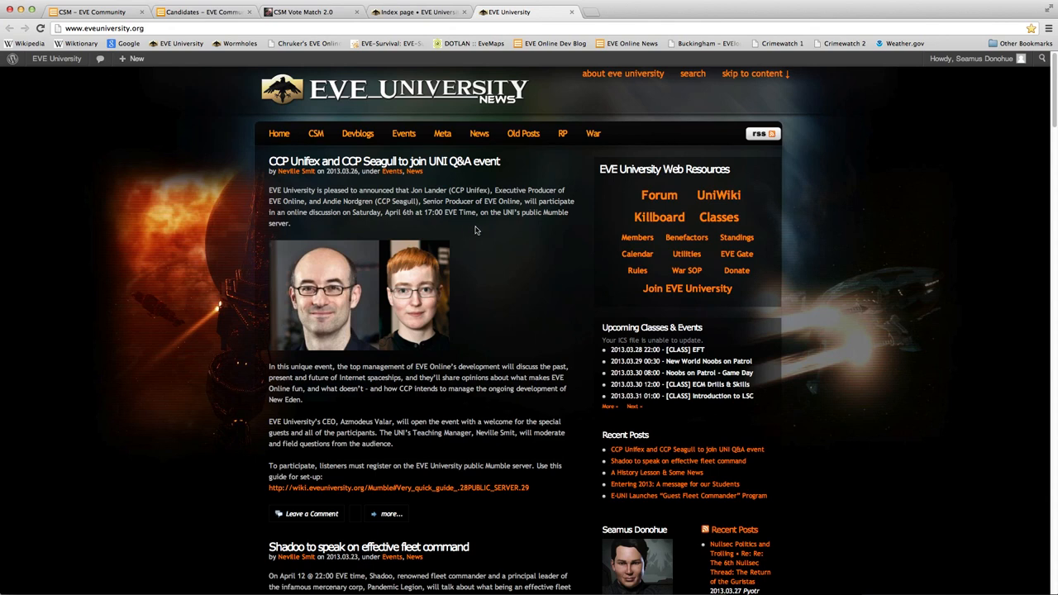
pyautogui.moveTo(500, 262)
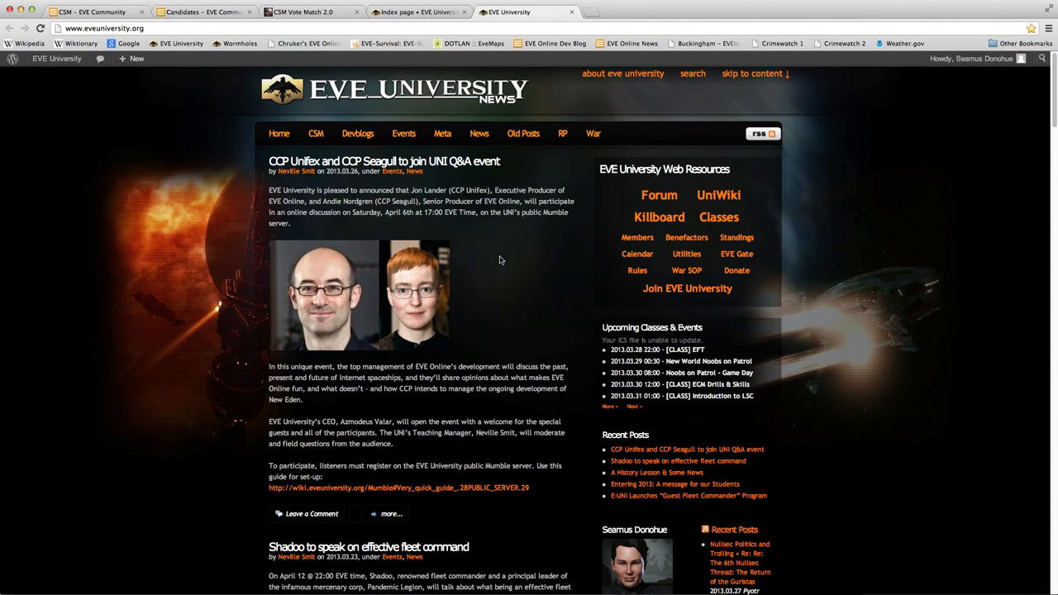